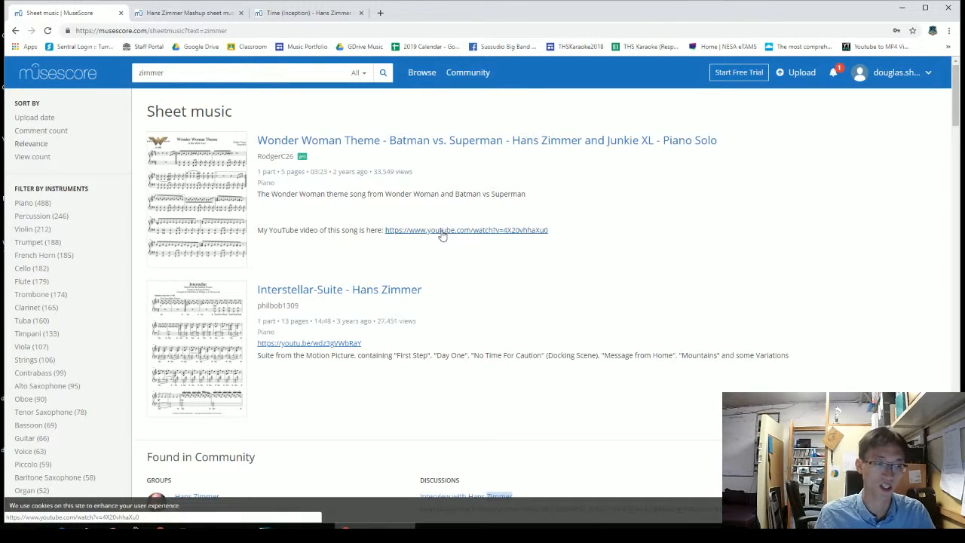
# - Search MuseScore.com sheet music for 'zimmer' and scroll through the results
pyautogui.click(249, 73)
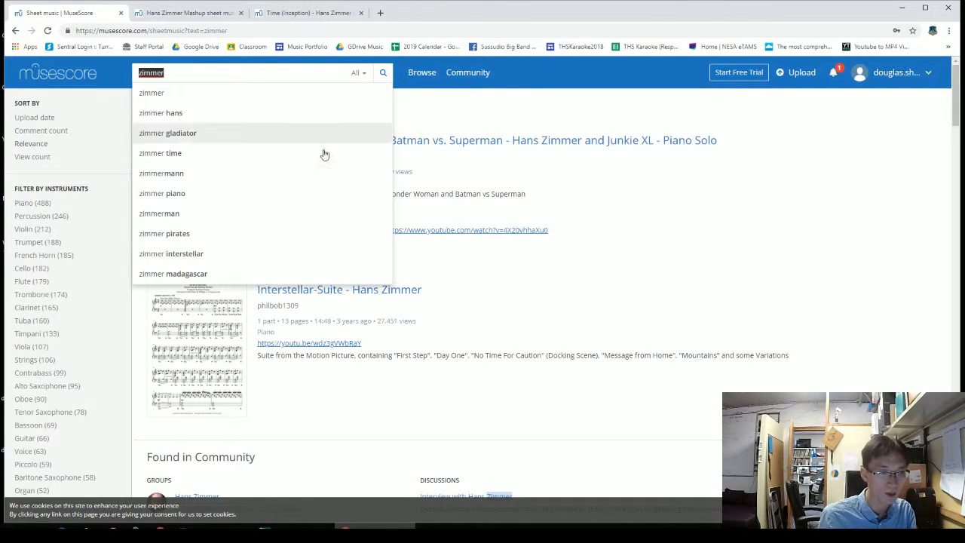
pyautogui.moveTo(562, 199)
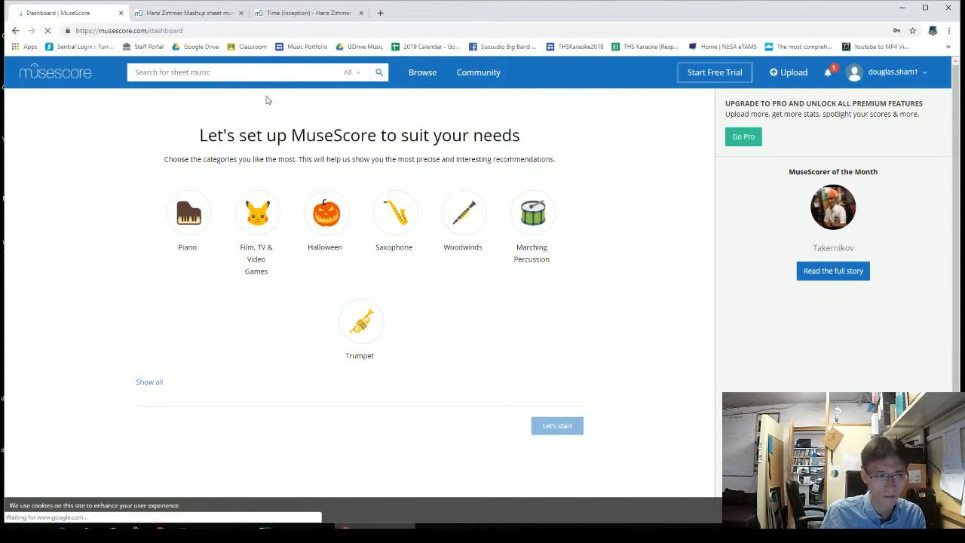
pyautogui.write('zimmer')
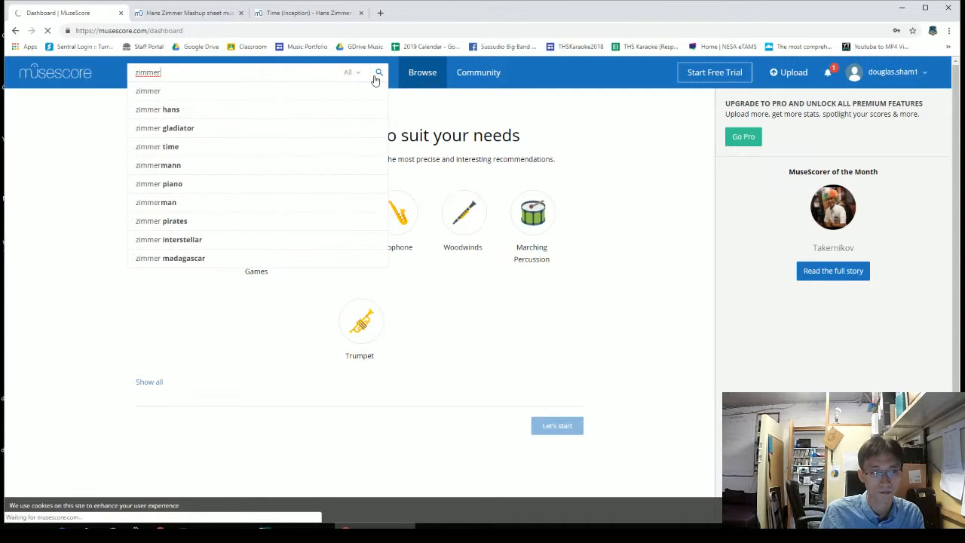
pyautogui.click(379, 71)
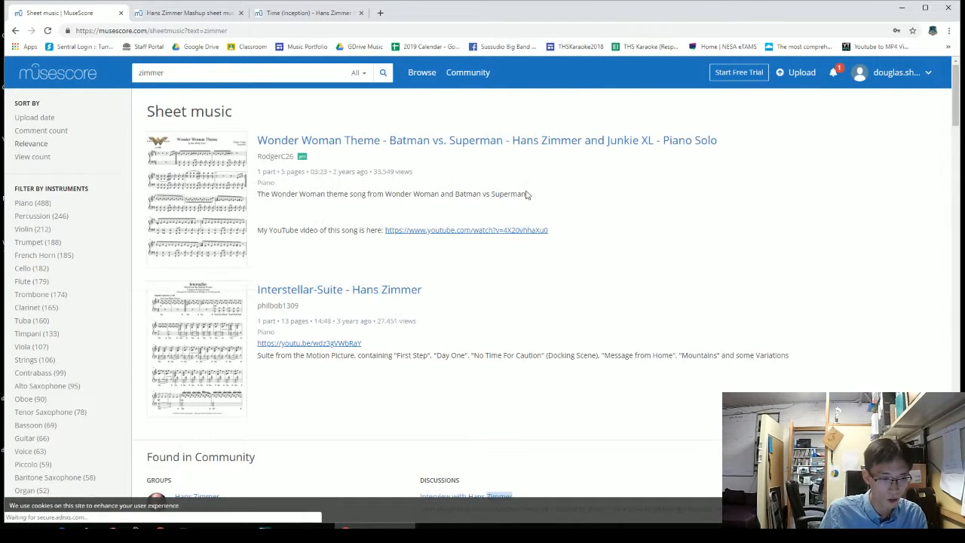
pyautogui.scroll(-3)
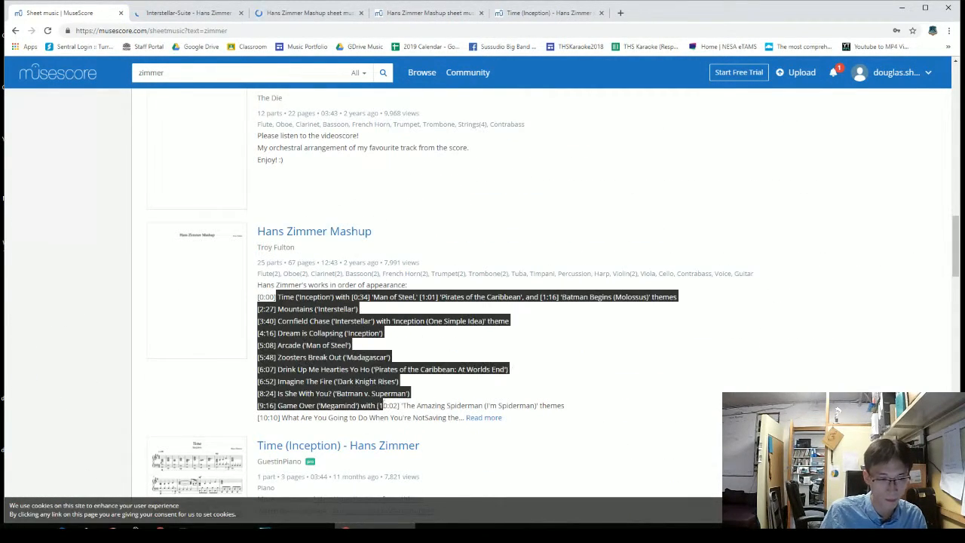
pyautogui.scroll(-3)
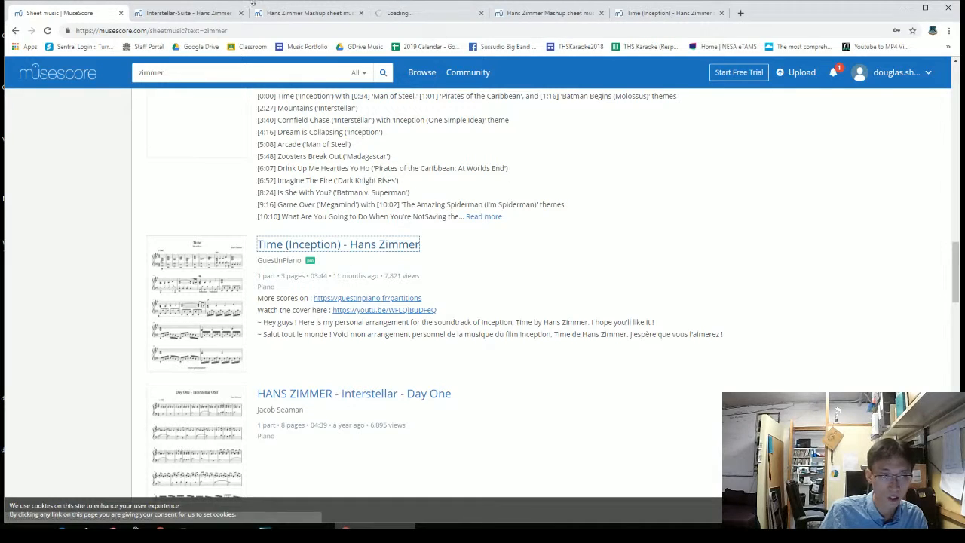
# - Download the Interstellar Suite and Hans Zimmer Mashup scores as MuseScore files
pyautogui.click(184, 13)
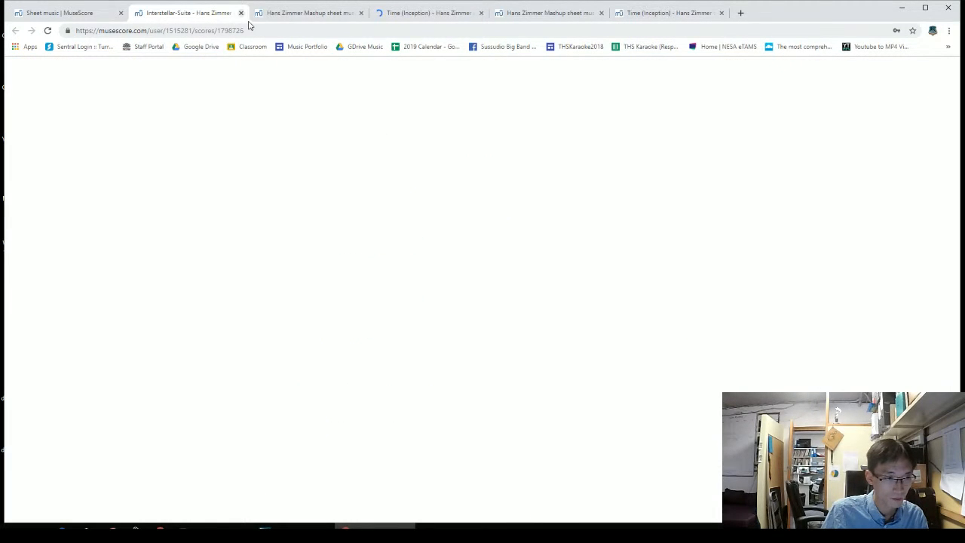
pyautogui.click(308, 13)
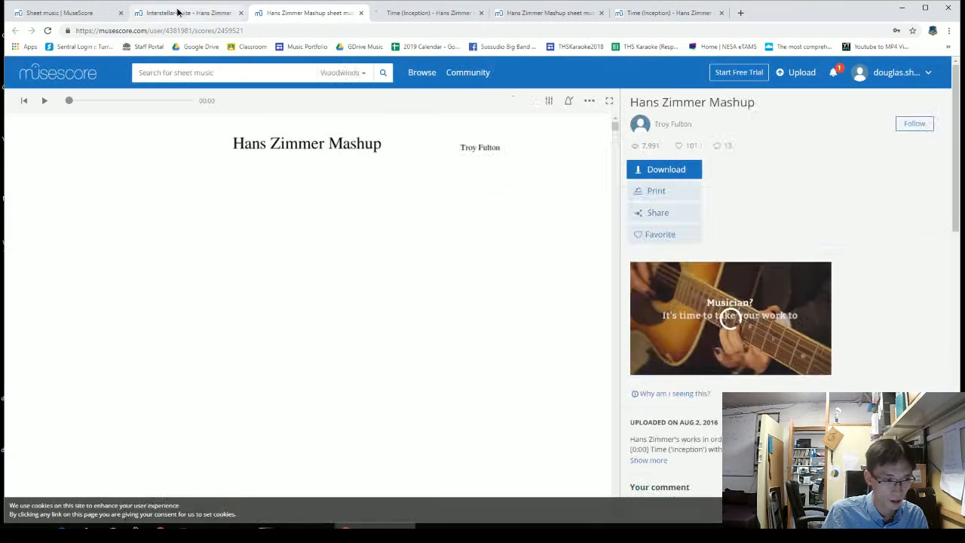
pyautogui.click(185, 12)
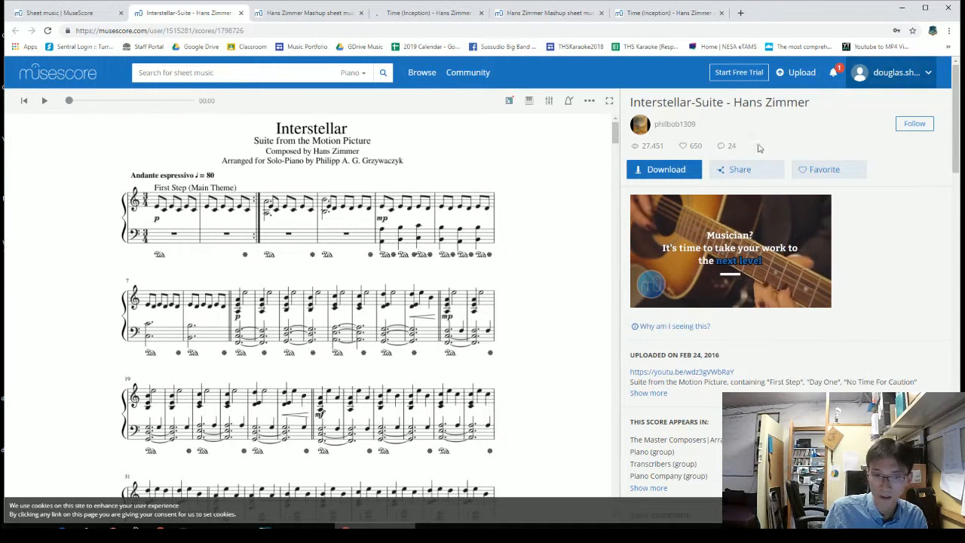
pyautogui.click(664, 168)
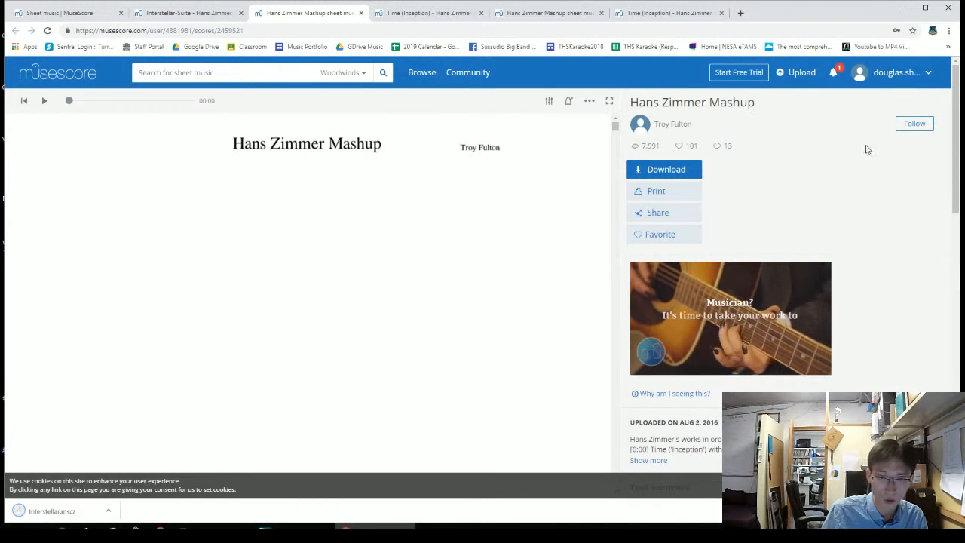
pyautogui.click(663, 168)
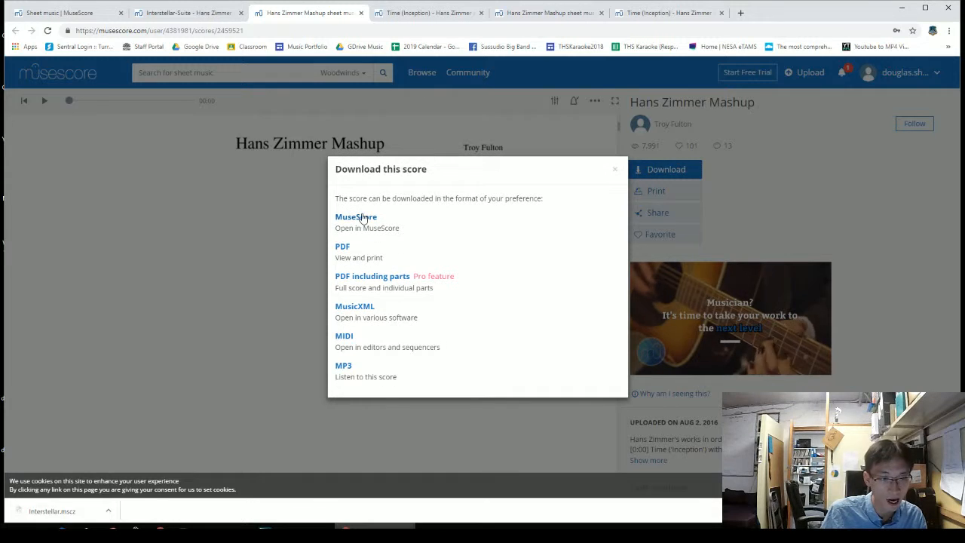
pyautogui.click(356, 217)
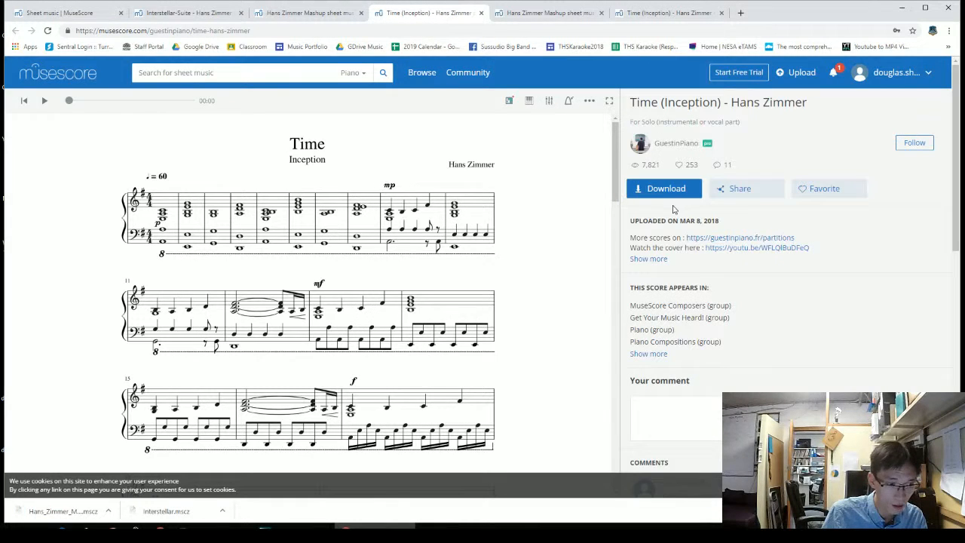
# - Close the duplicate Mashup tab, then play and pause the Time (Inception) preview
pyautogui.click(546, 13)
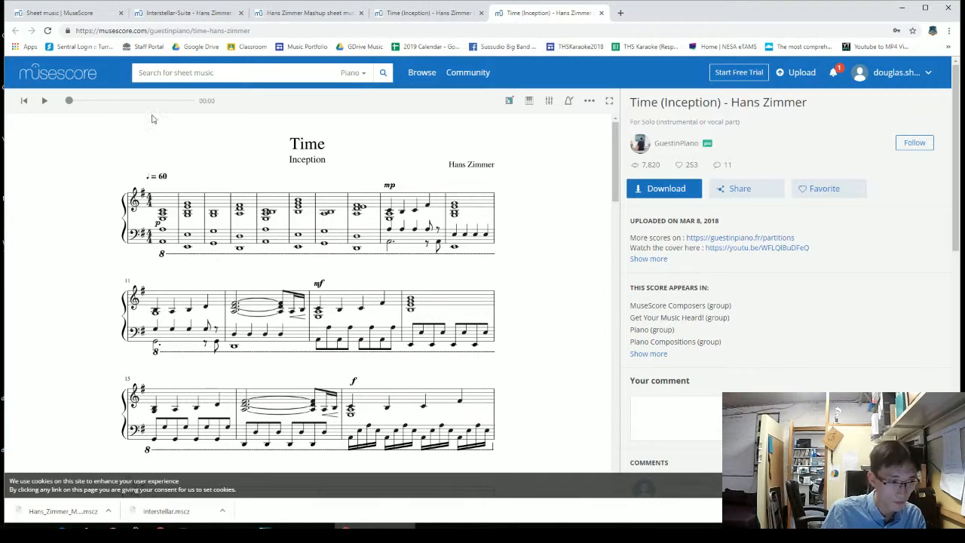
pyautogui.click(43, 100)
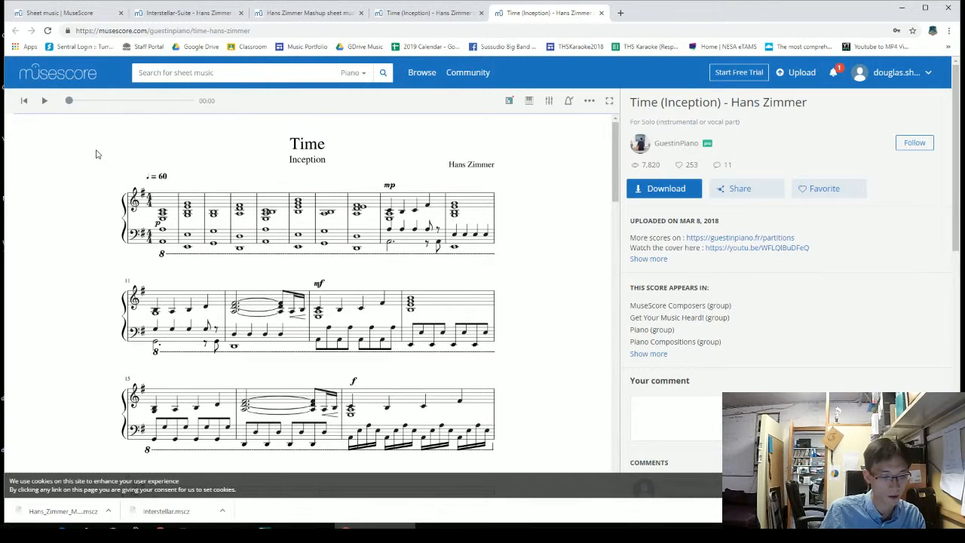
pyautogui.click(44, 100)
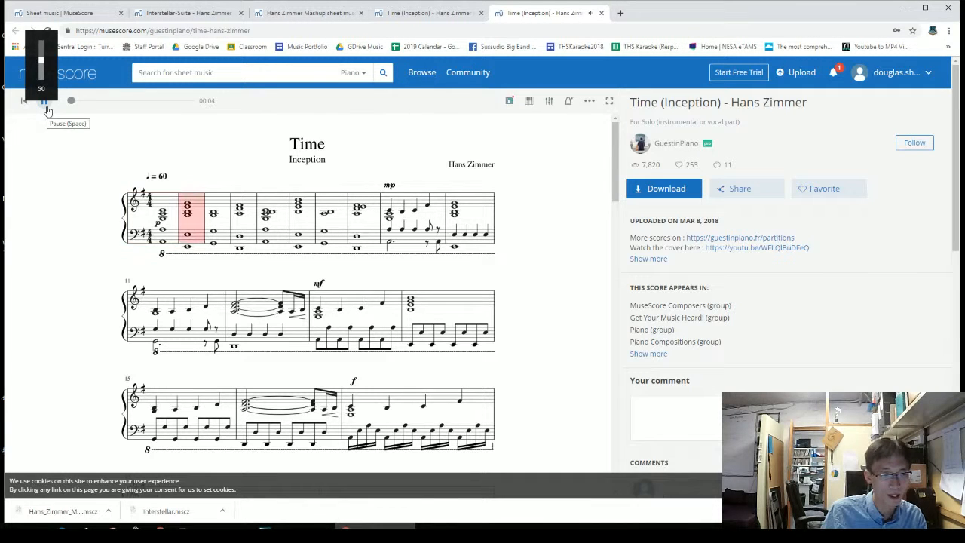
pyautogui.click(665, 188)
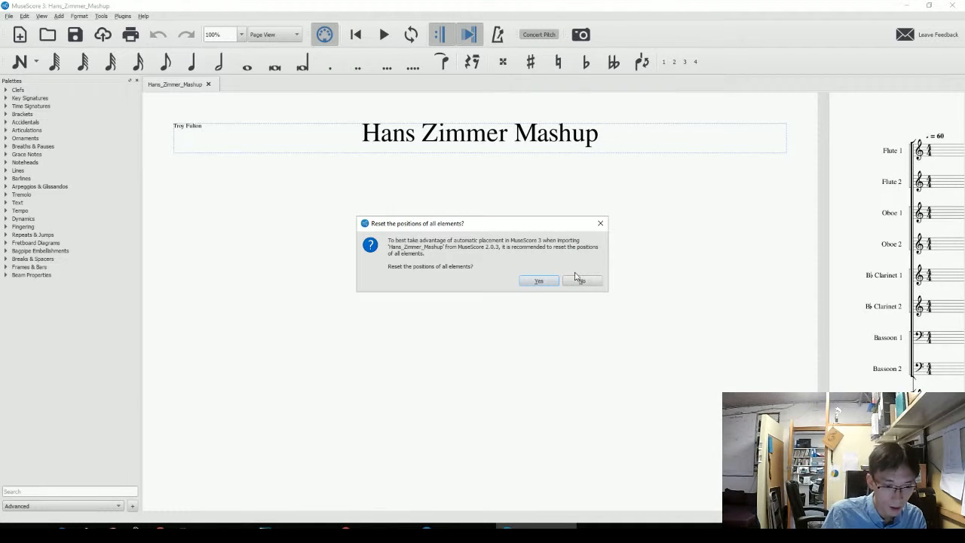
# - Decline resetting positions for Hans_Zimmer_Mashup.mscz and review its layout options
pyautogui.click(582, 280)
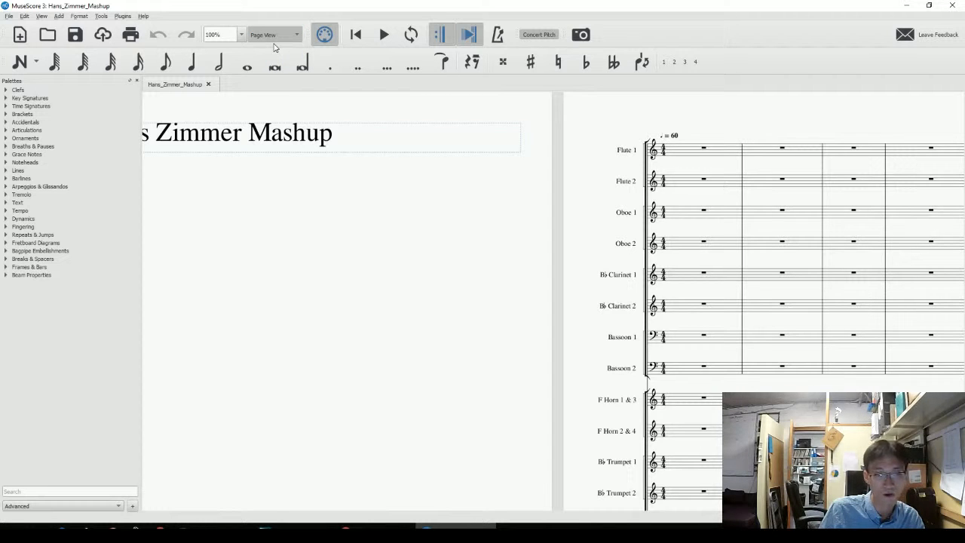
pyautogui.click(271, 34)
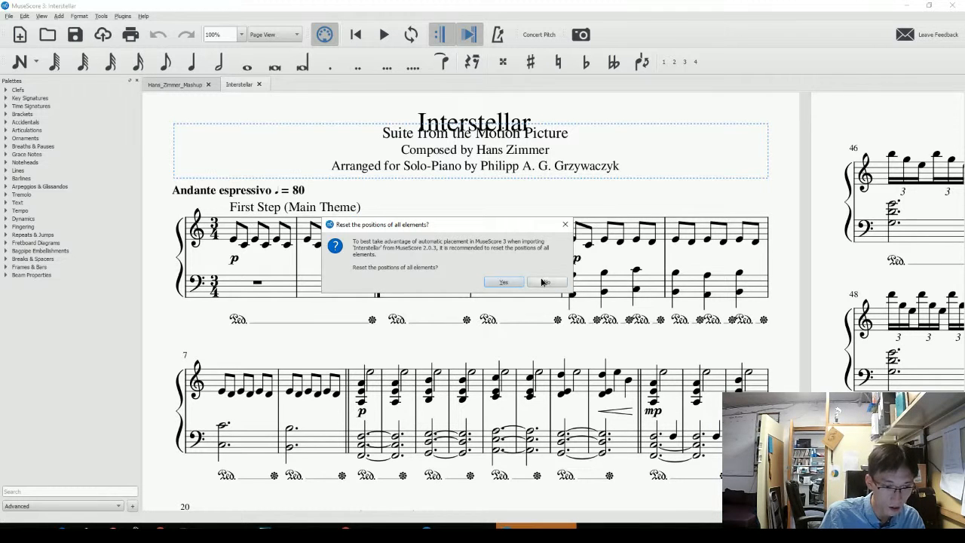
# - Open interstellar.mscz without resetting positions and switch it to Single Page view
pyautogui.click(546, 281)
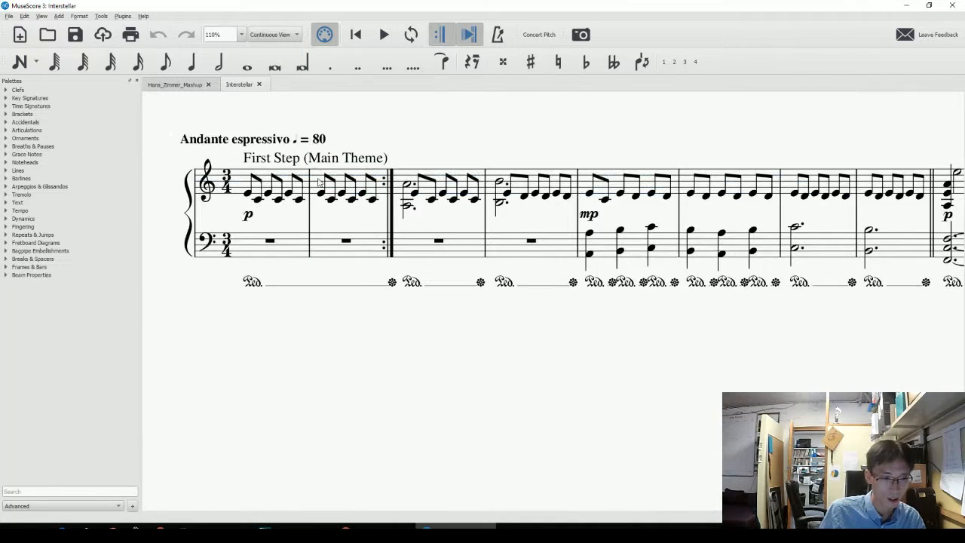
pyautogui.scroll(-3)
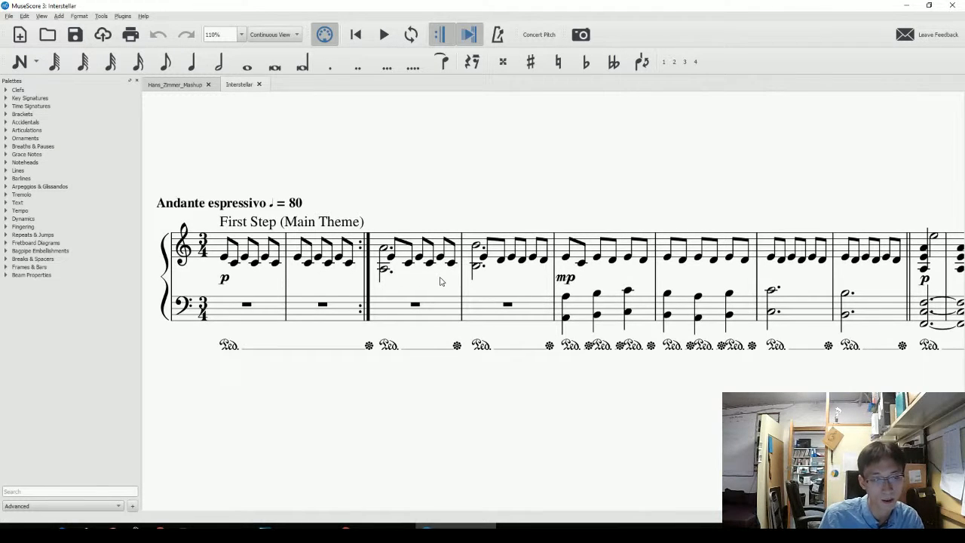
pyautogui.moveTo(496, 189)
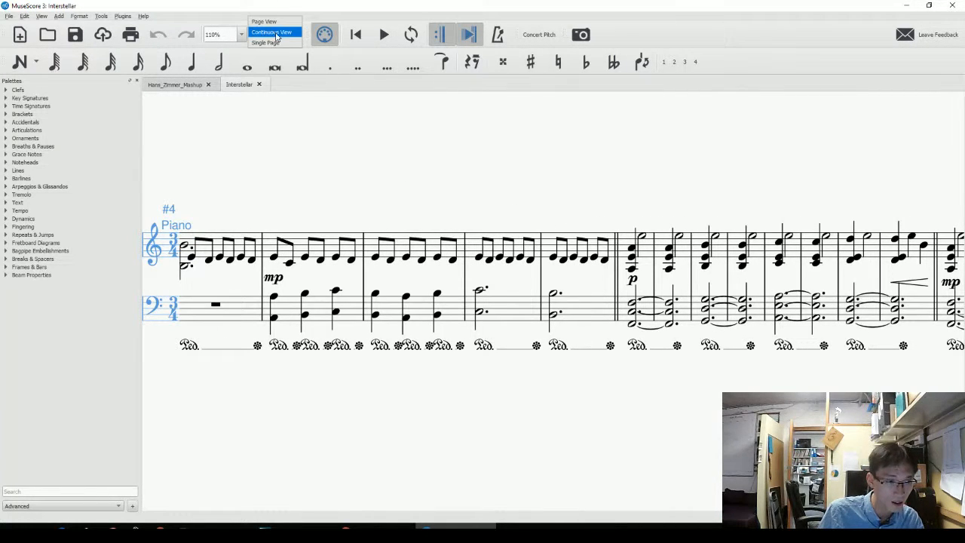
pyautogui.click(263, 32)
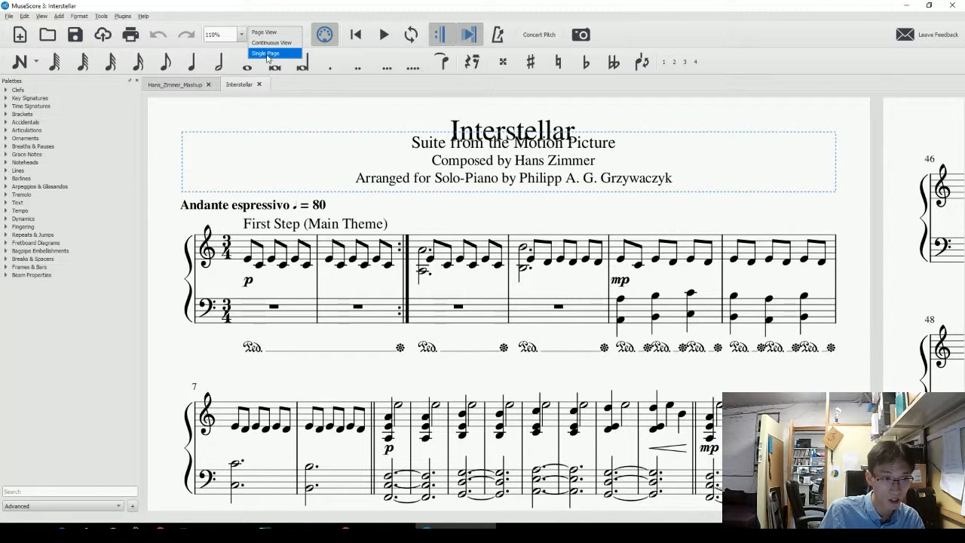
pyautogui.click(271, 42)
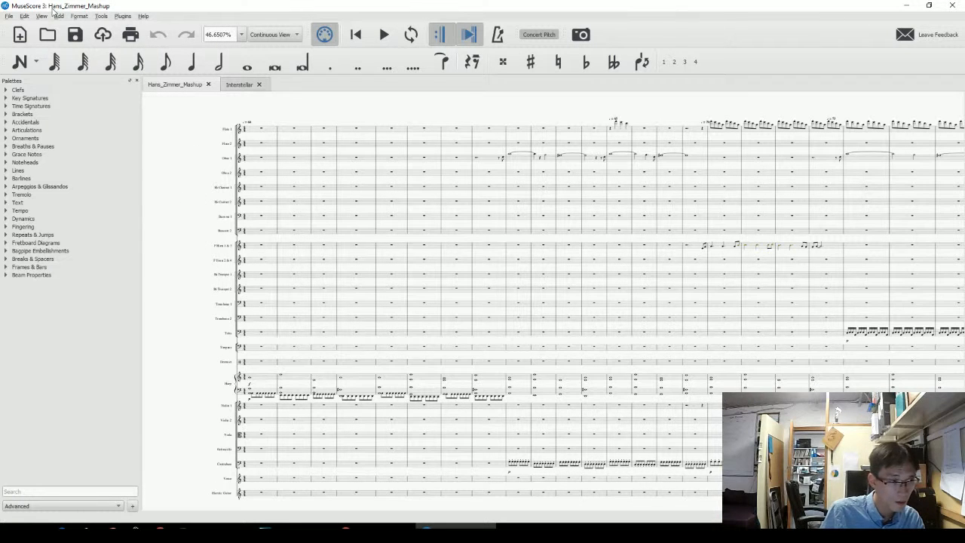
# - Turn on the Navigator panel and switch the Mashup to Page View
pyautogui.click(41, 16)
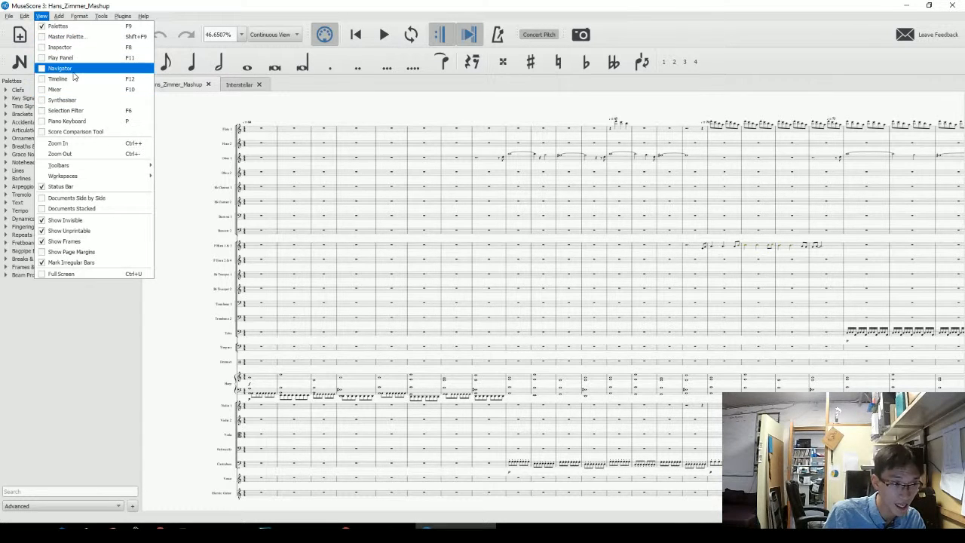
pyautogui.click(59, 68)
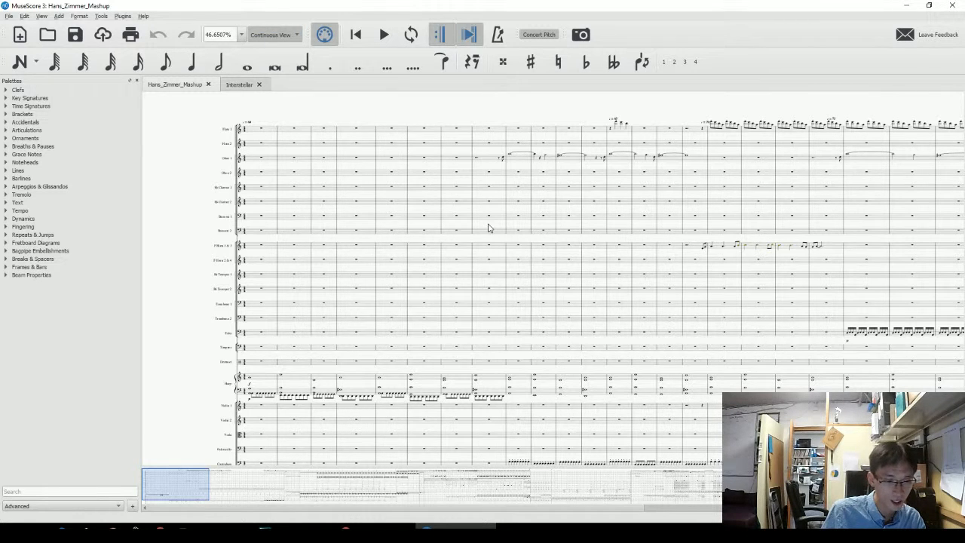
pyautogui.click(275, 34)
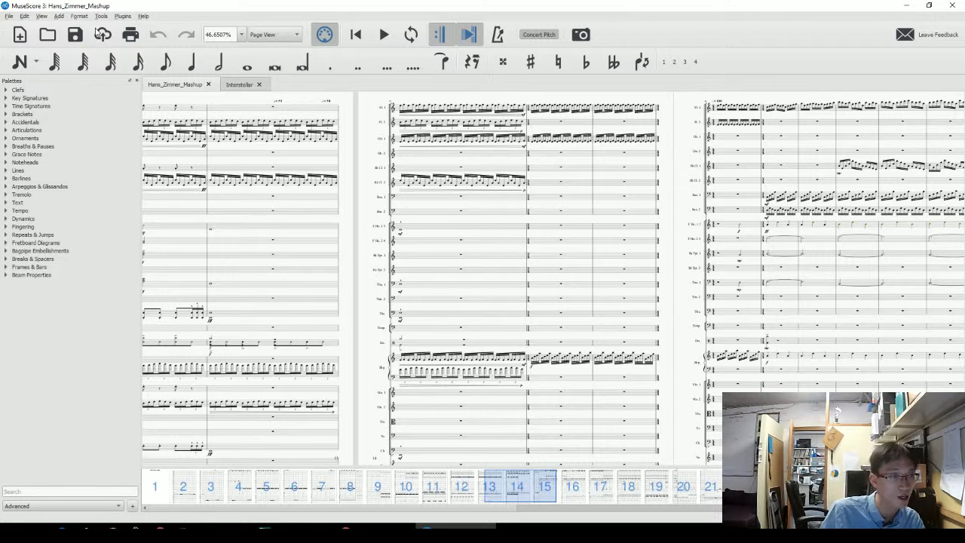
# - Play the Mashup from a mid-score bar with playback tempo set to 80%
pyautogui.click(41, 16)
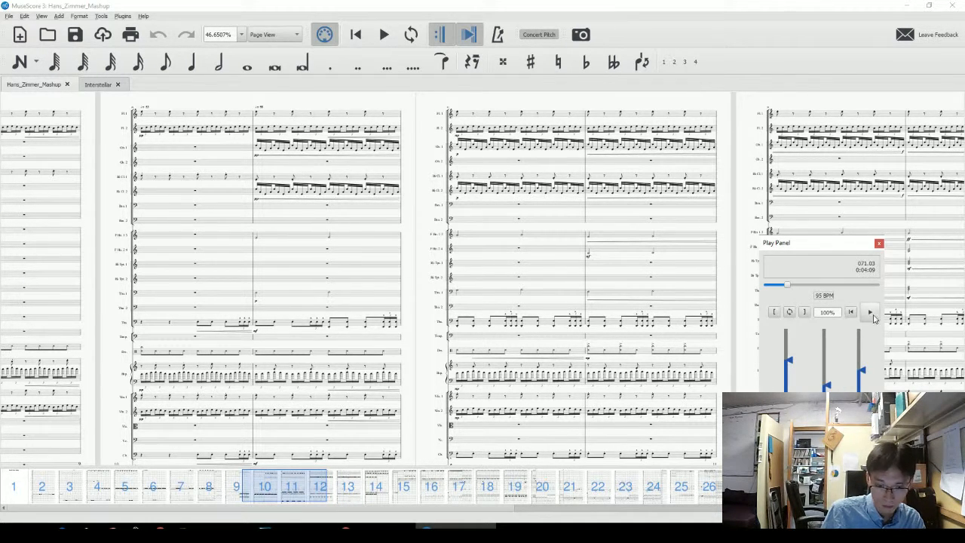
pyautogui.click(383, 33)
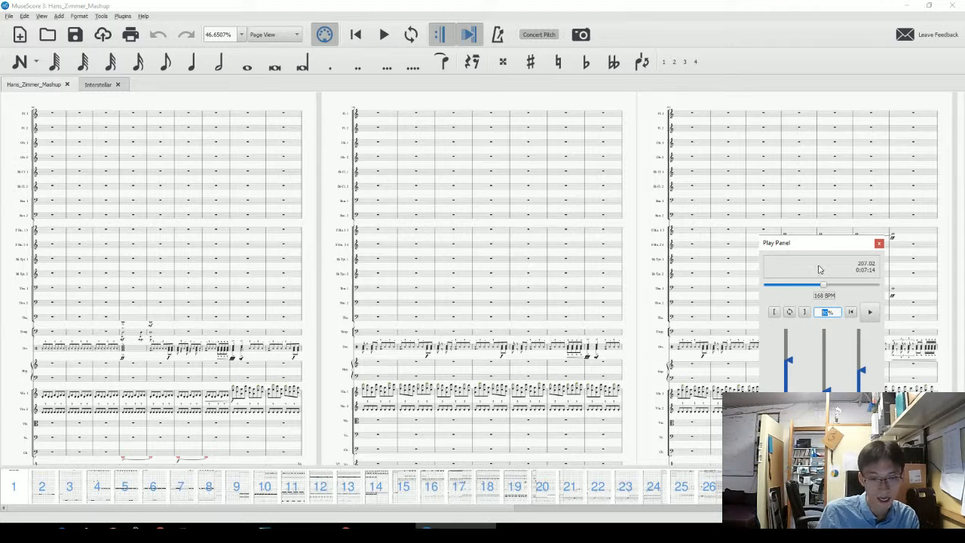
pyautogui.moveTo(841, 356)
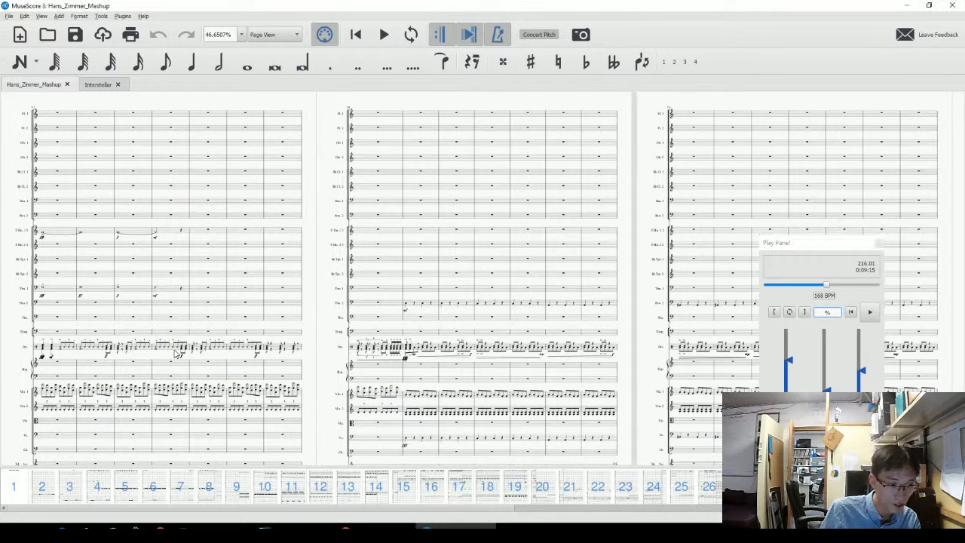
pyautogui.click(172, 346)
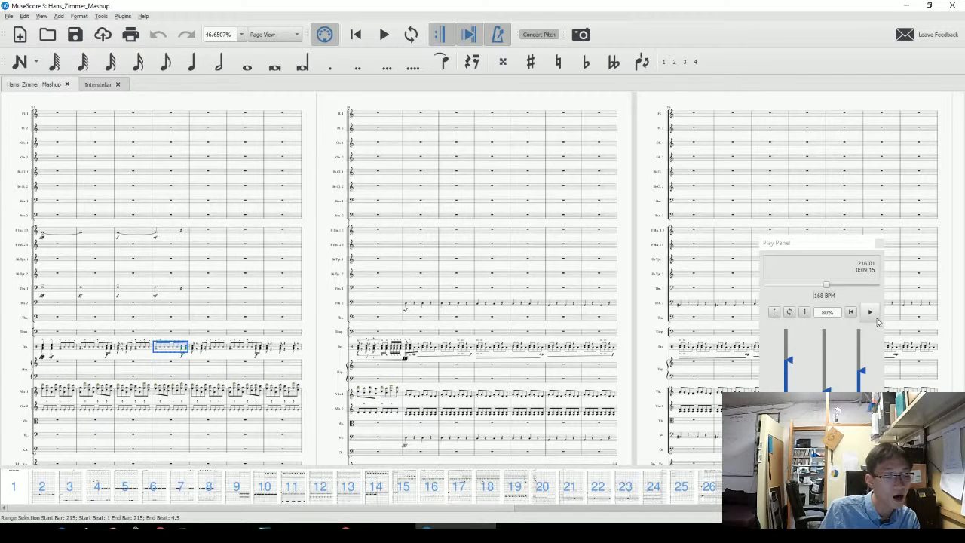
pyautogui.click(383, 34)
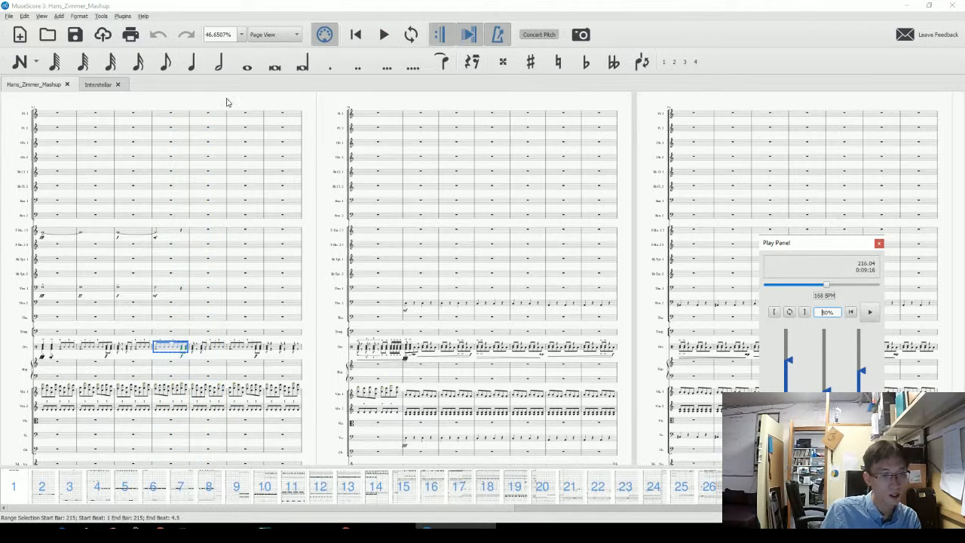
pyautogui.moveTo(777, 242); pyautogui.dragTo(823, 234)
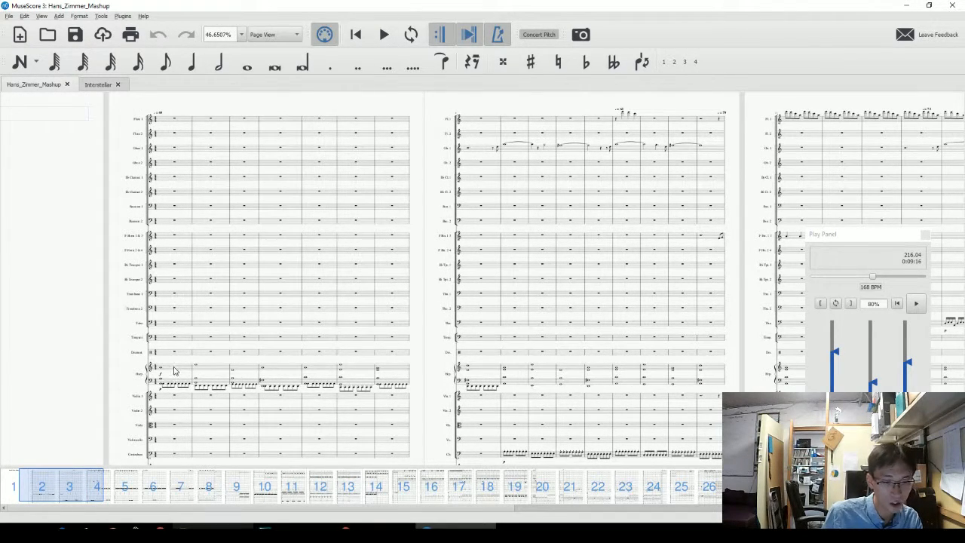
# - Open Time (Inception) without resetting positions, then return to the Interstellar tab
pyautogui.click(173, 367)
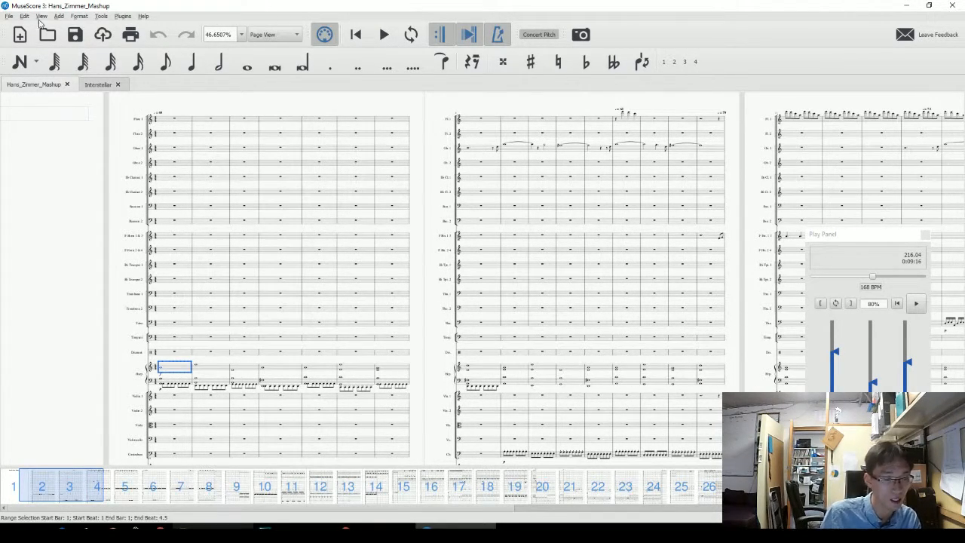
pyautogui.moveTo(287, 397)
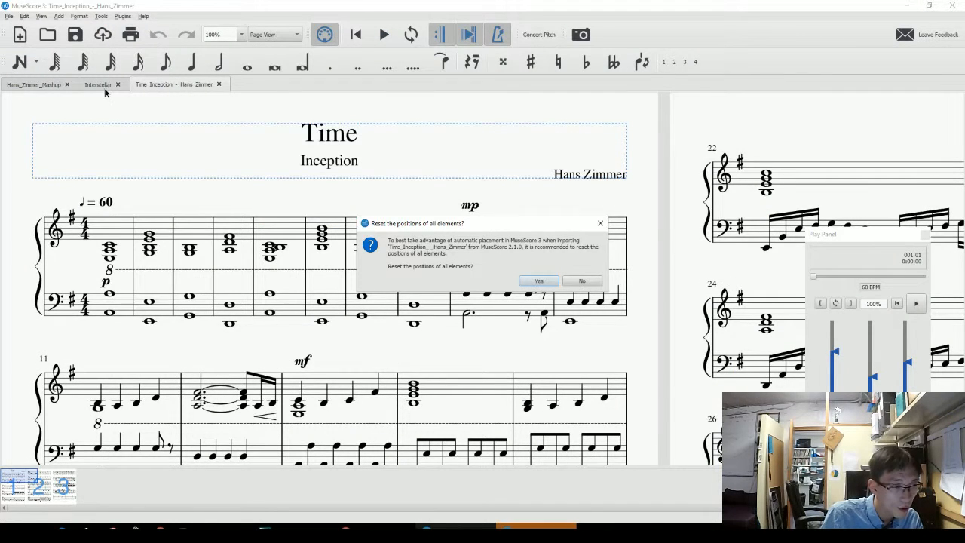
pyautogui.click(539, 280)
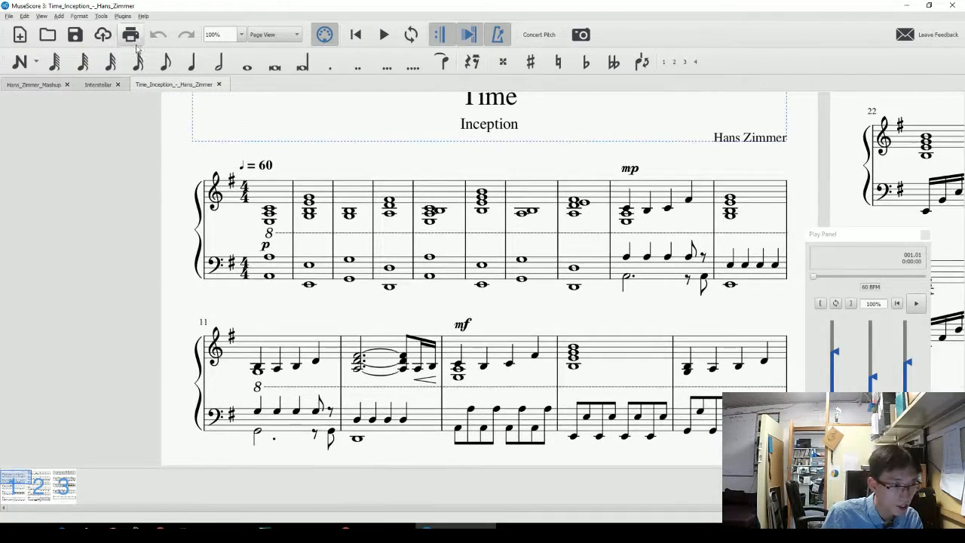
pyautogui.click(98, 83)
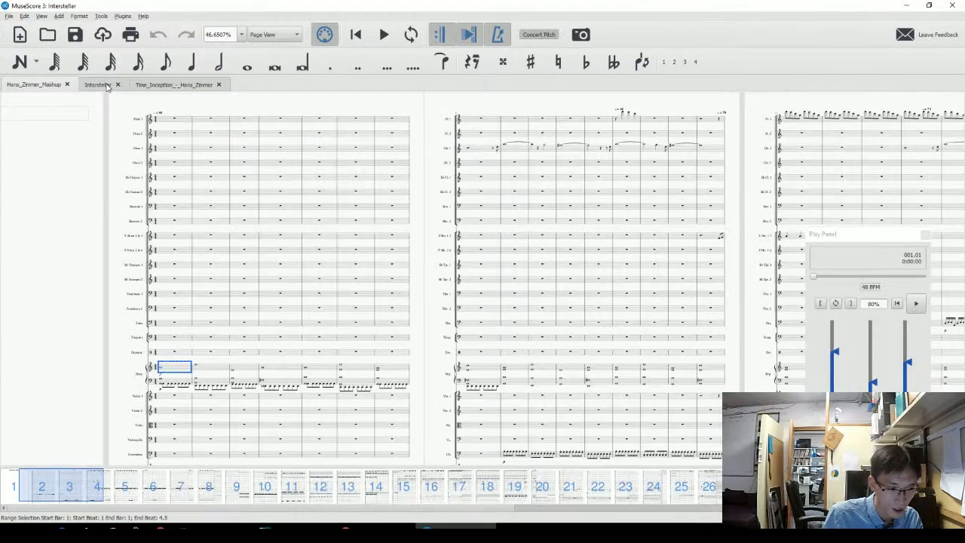
pyautogui.click(174, 83)
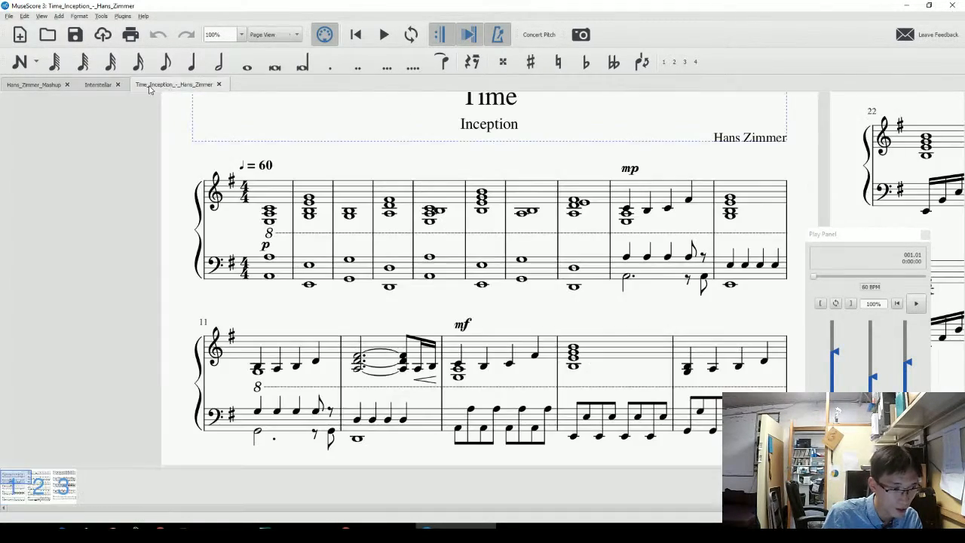
pyautogui.click(99, 84)
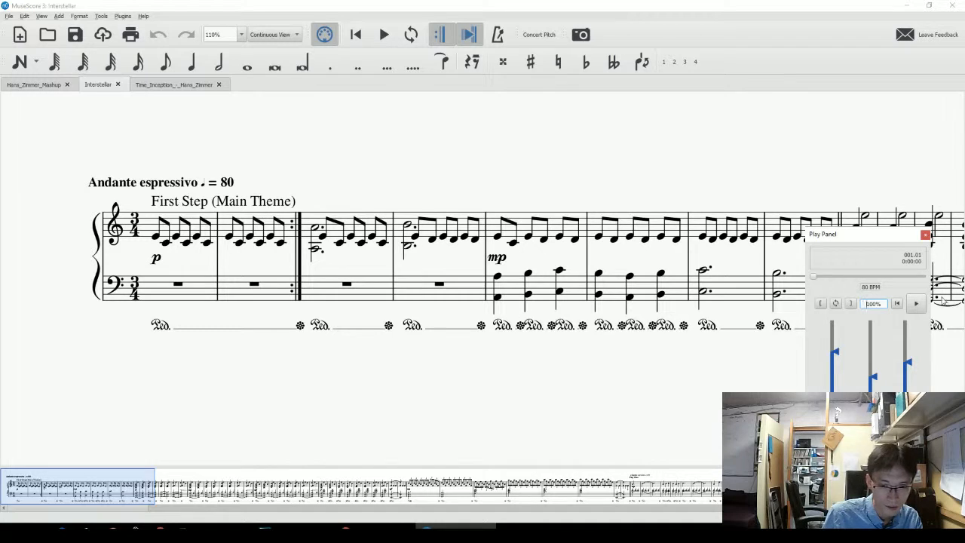
# - Start playback of the Interstellar piano score from its opening bars
pyautogui.click(383, 34)
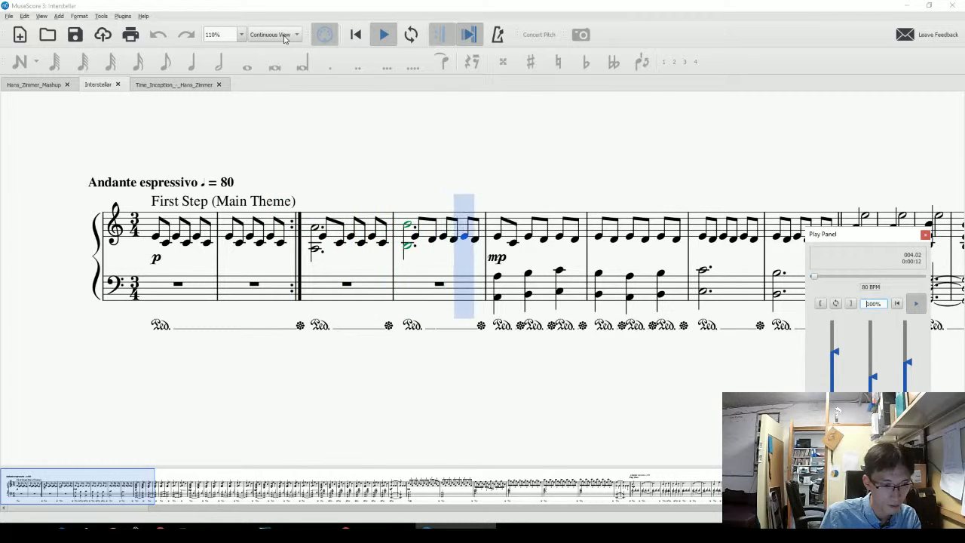
pyautogui.click(41, 16)
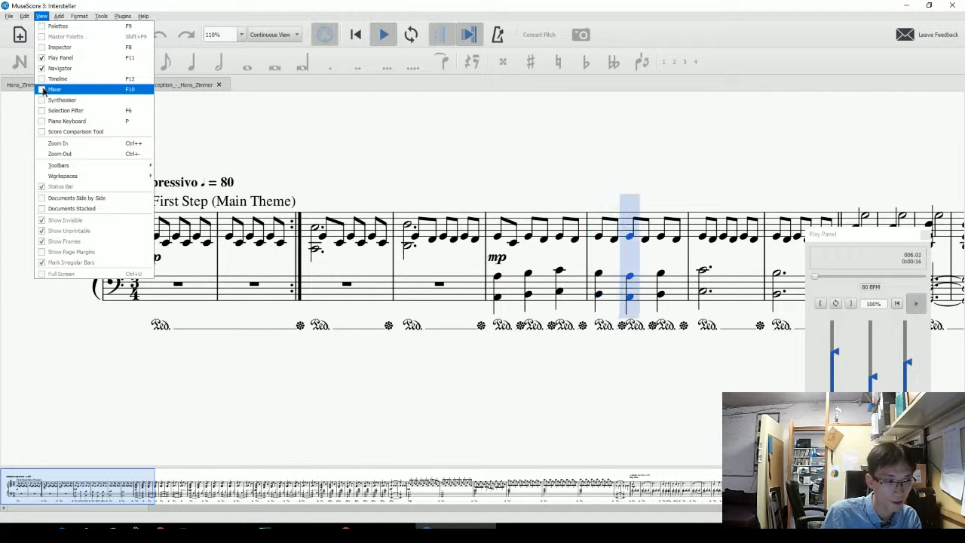
# - Open the Mixer and raise the piano part's reverb to 115
pyautogui.click(53, 89)
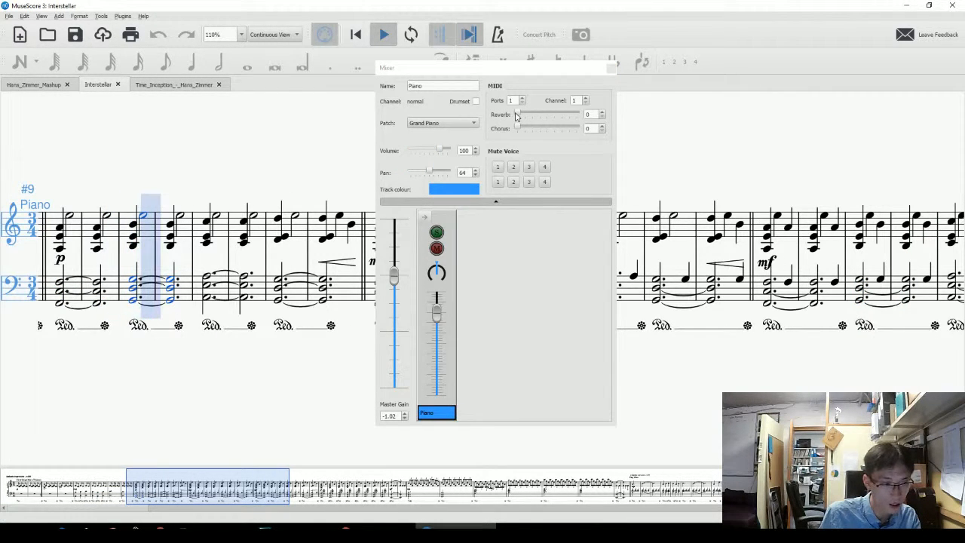
pyautogui.moveTo(517, 114); pyautogui.dragTo(553, 114)
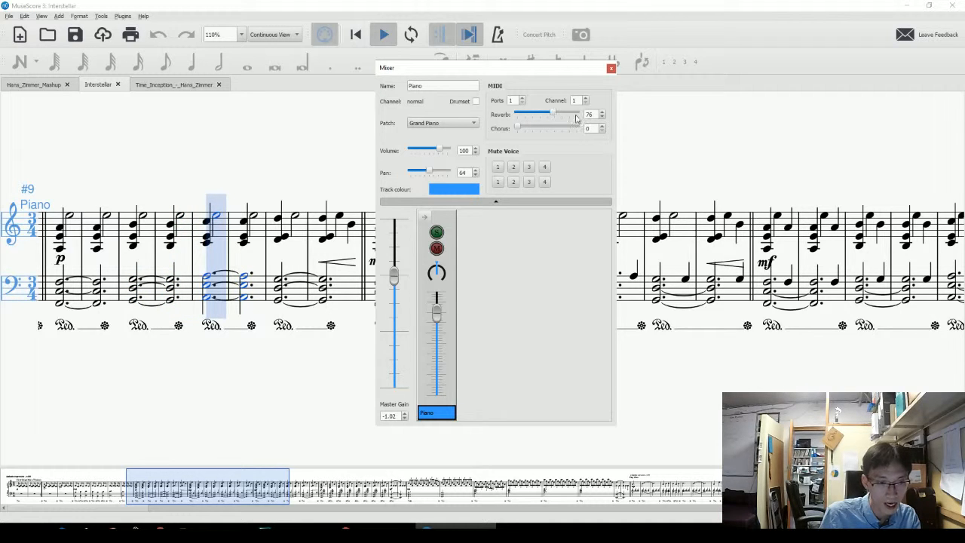
pyautogui.moveTo(553, 113); pyautogui.dragTo(576, 114)
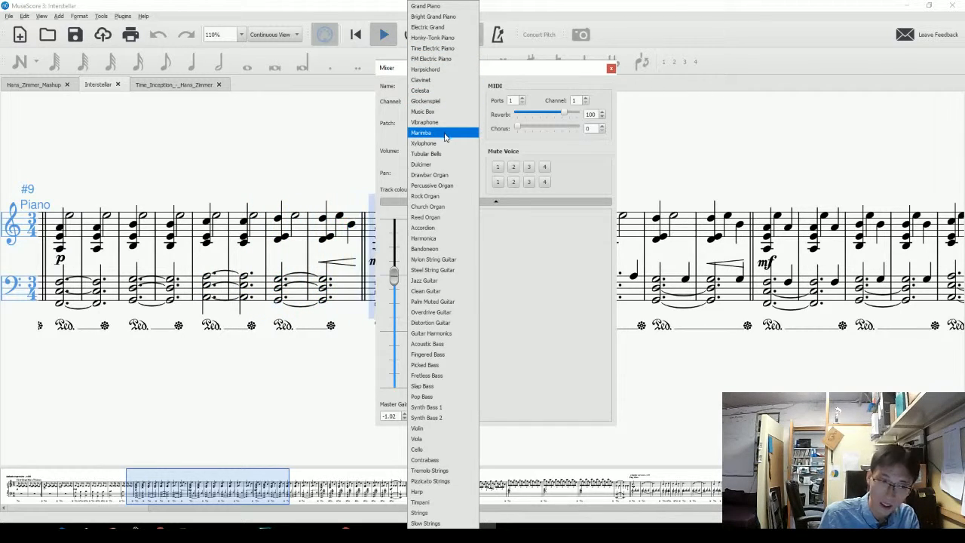
# - Change the piano part's Mixer patch to Clean Guitar
pyautogui.click(421, 132)
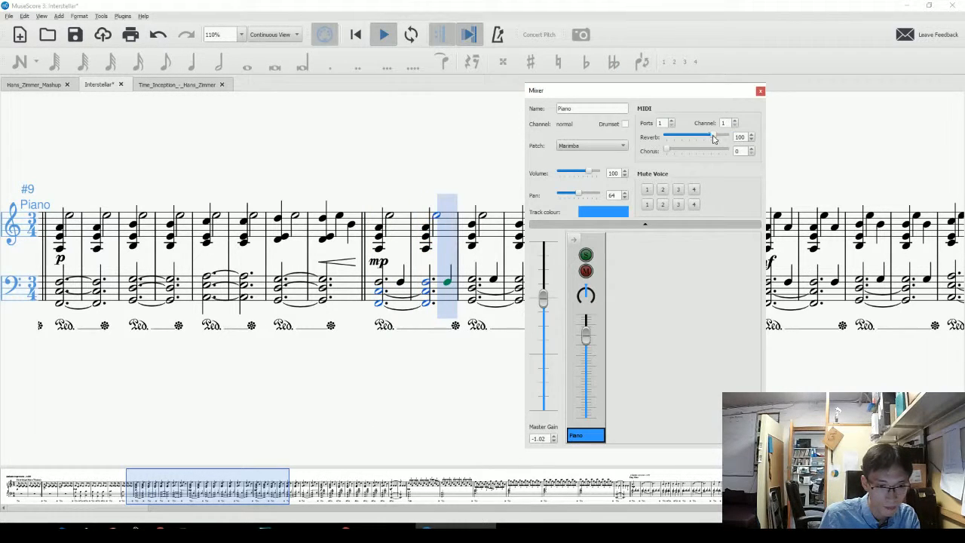
pyautogui.click(592, 145)
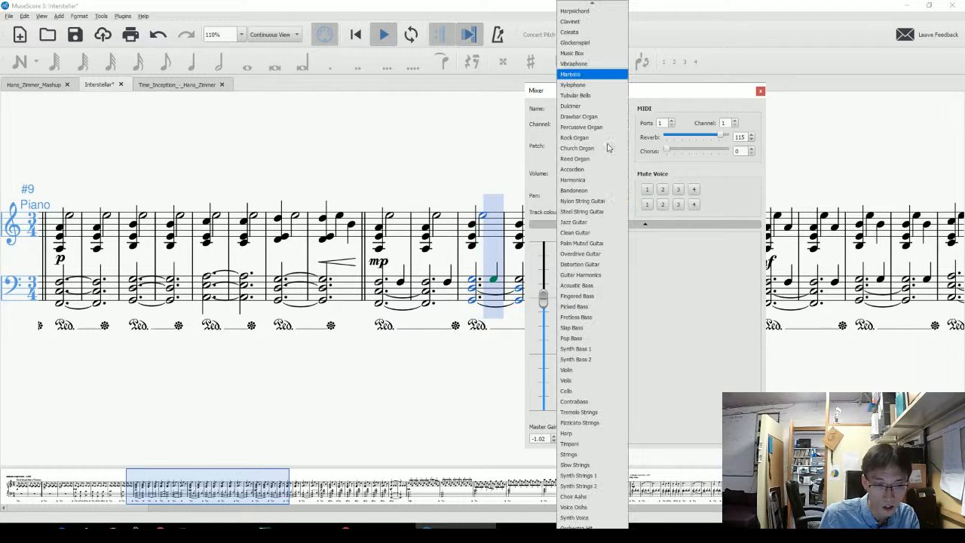
pyautogui.click(574, 232)
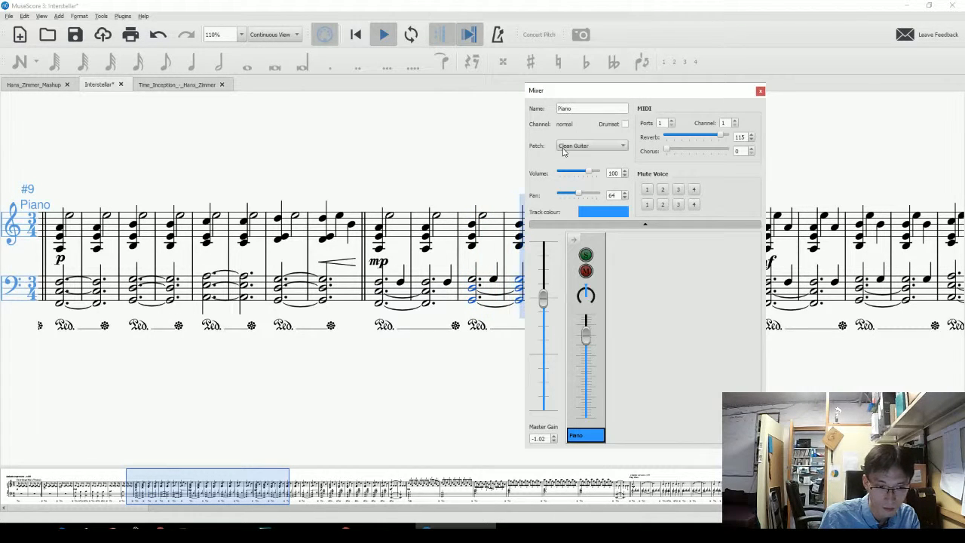
pyautogui.click(621, 146)
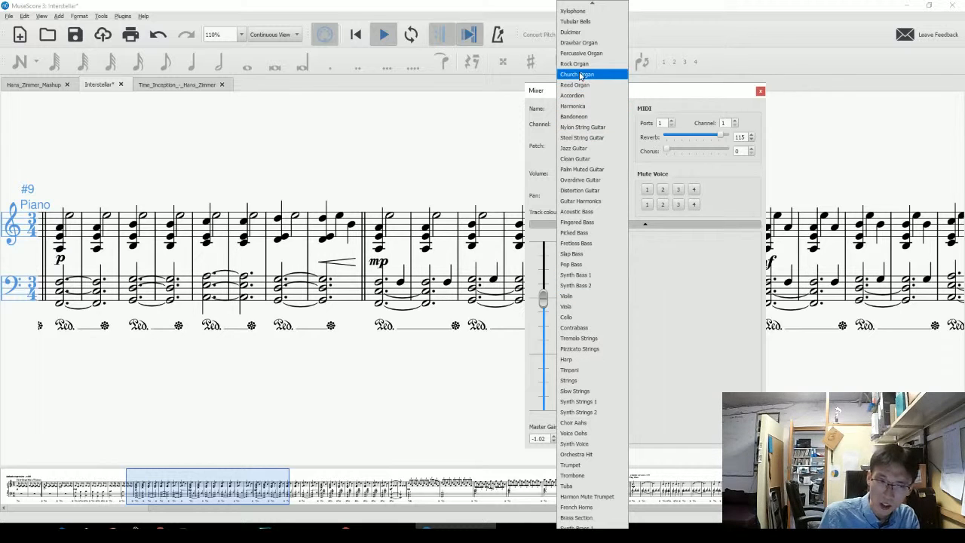
pyautogui.moveTo(581, 32)
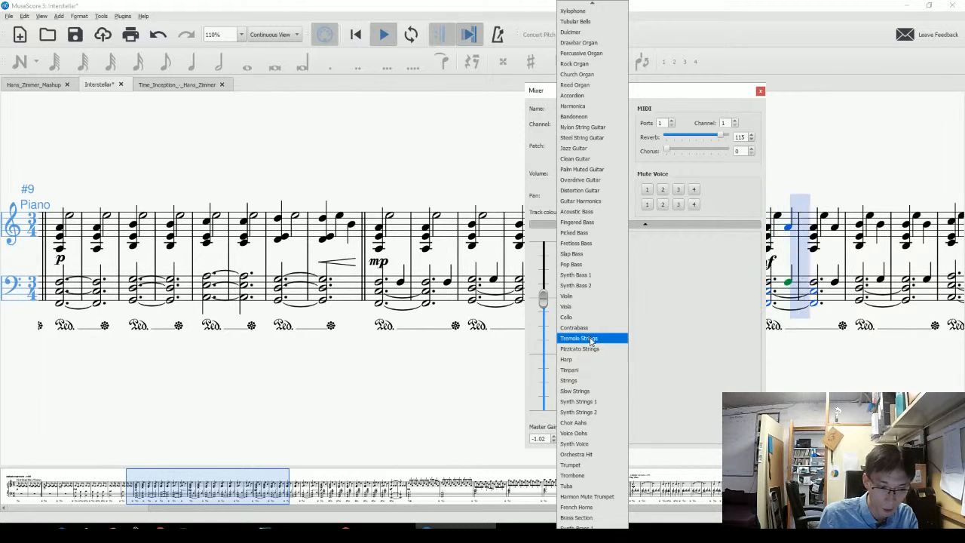
pyautogui.click(575, 158)
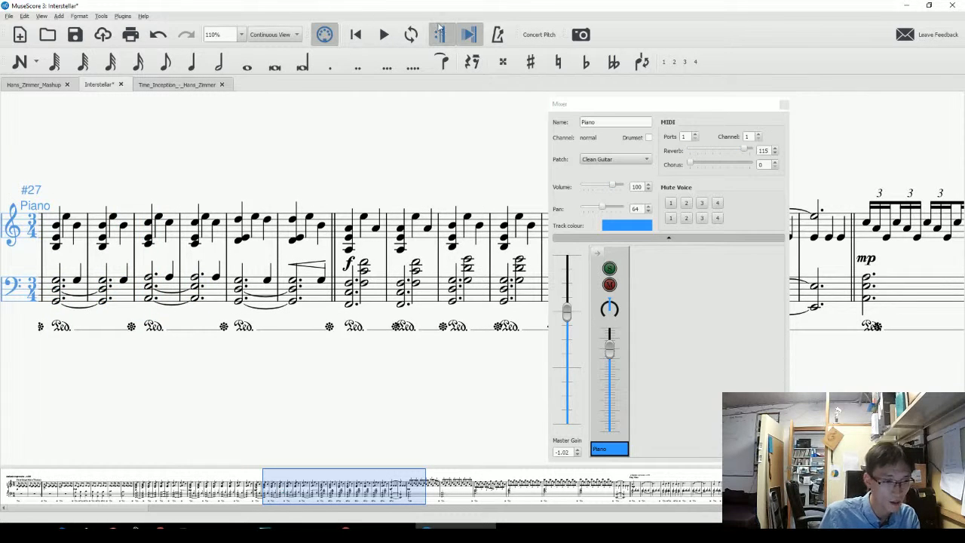
# - Halt Interstellar playback with the toolbar Play/Stop button
pyautogui.click(440, 34)
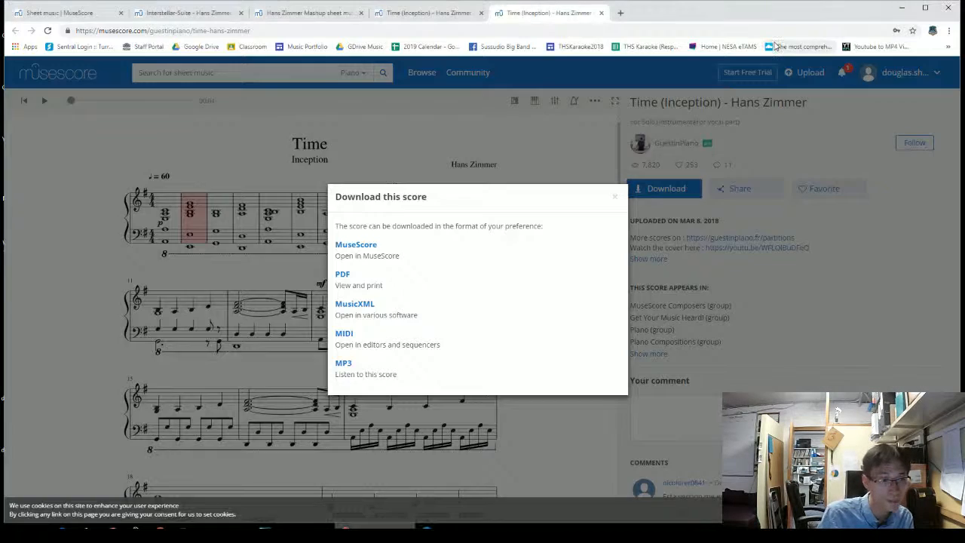
# - Open the Interstellar Suite score page and decline its update notifications
pyautogui.click(615, 196)
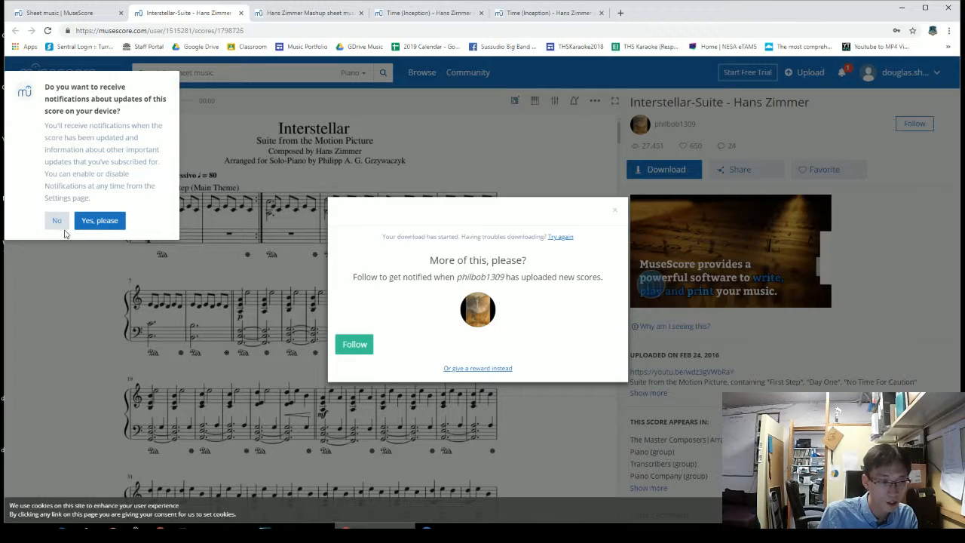
pyautogui.click(615, 210)
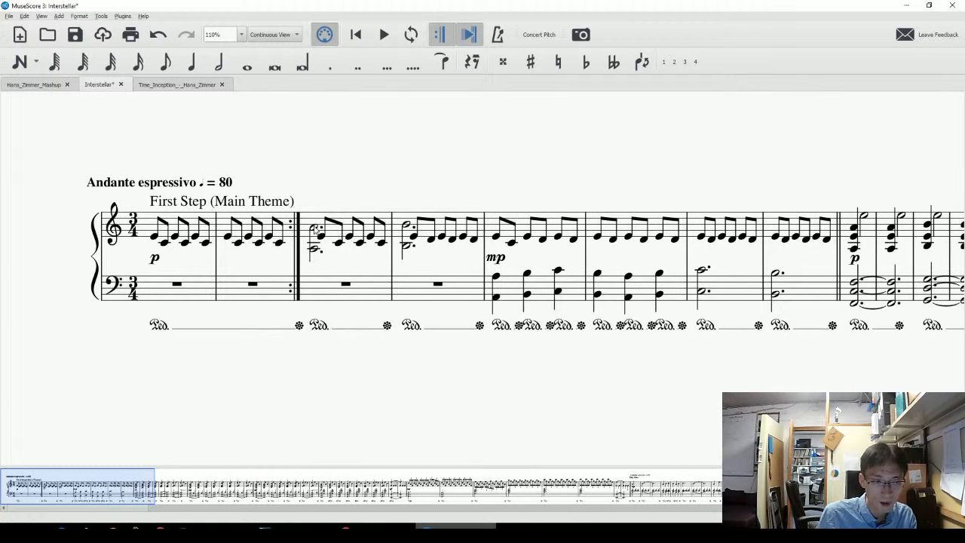
# - Select the first note of bar 5, then return to the Hans_Zimmer_Mashup score tab
pyautogui.click(315, 229)
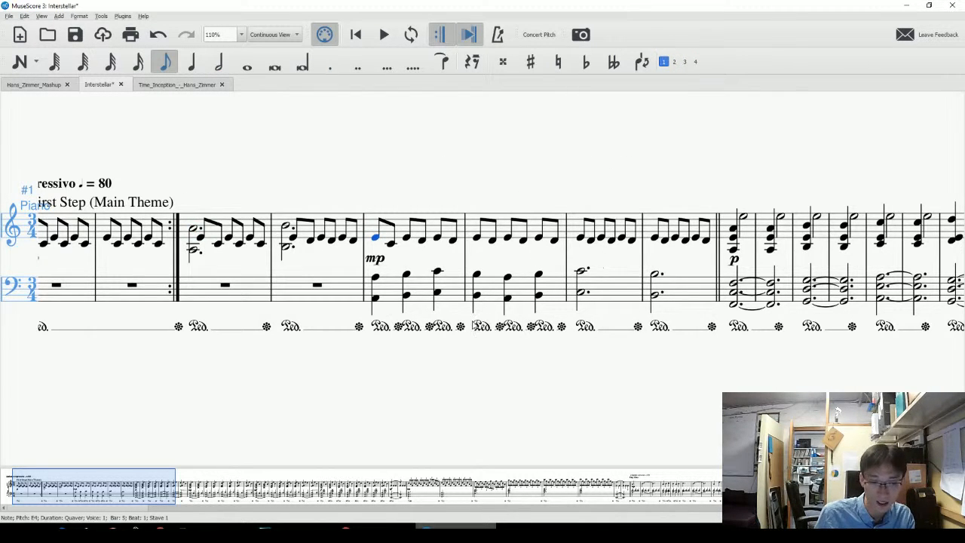
pyautogui.moveTo(401, 444)
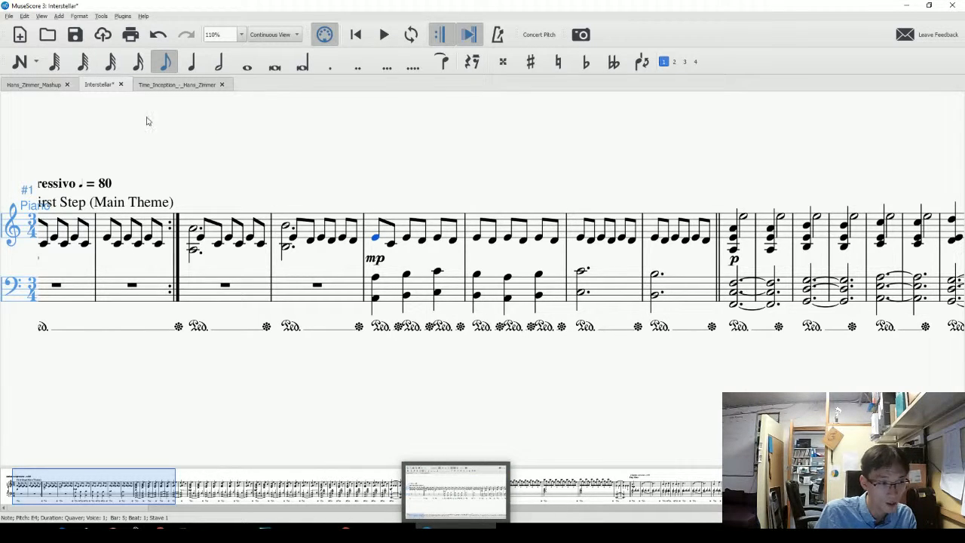
pyautogui.click(33, 83)
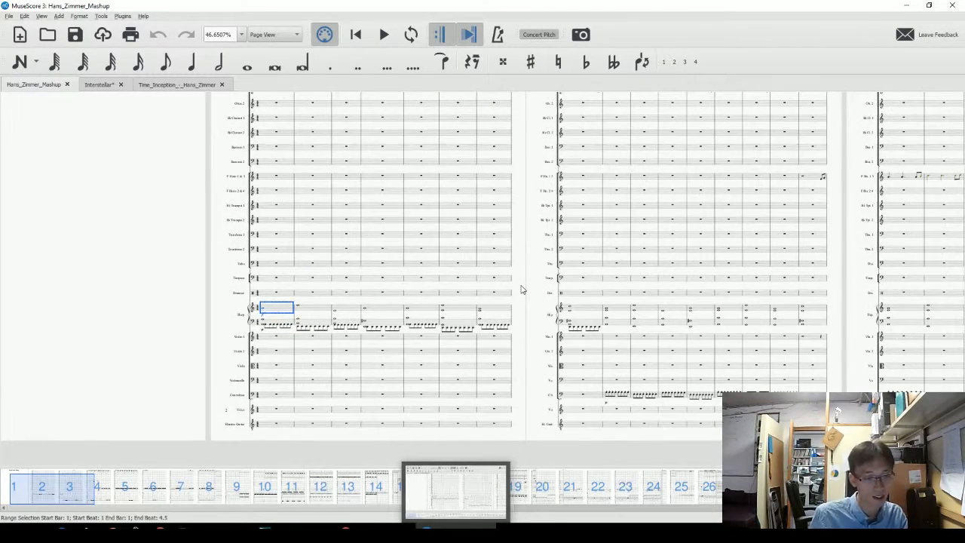
pyautogui.moveTo(486, 299)
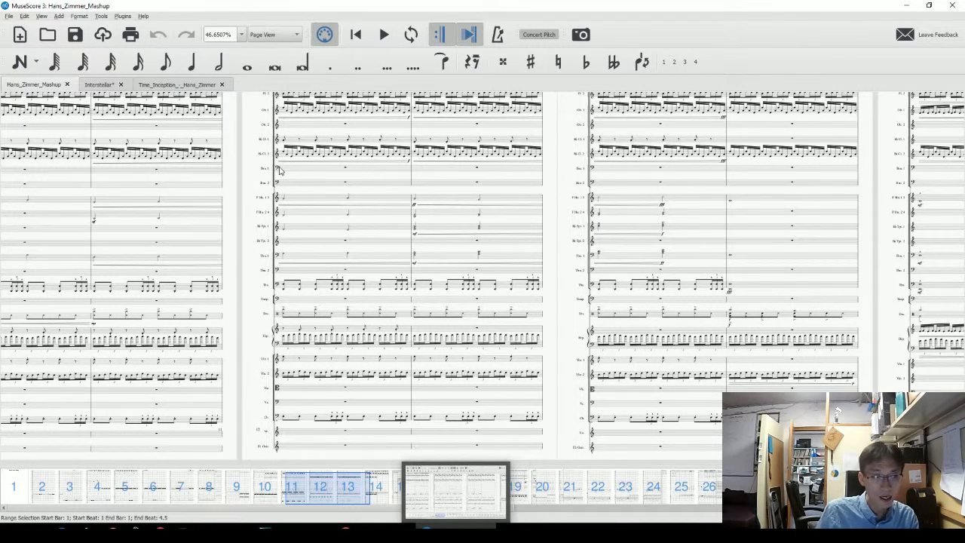
pyautogui.moveTo(260, 232)
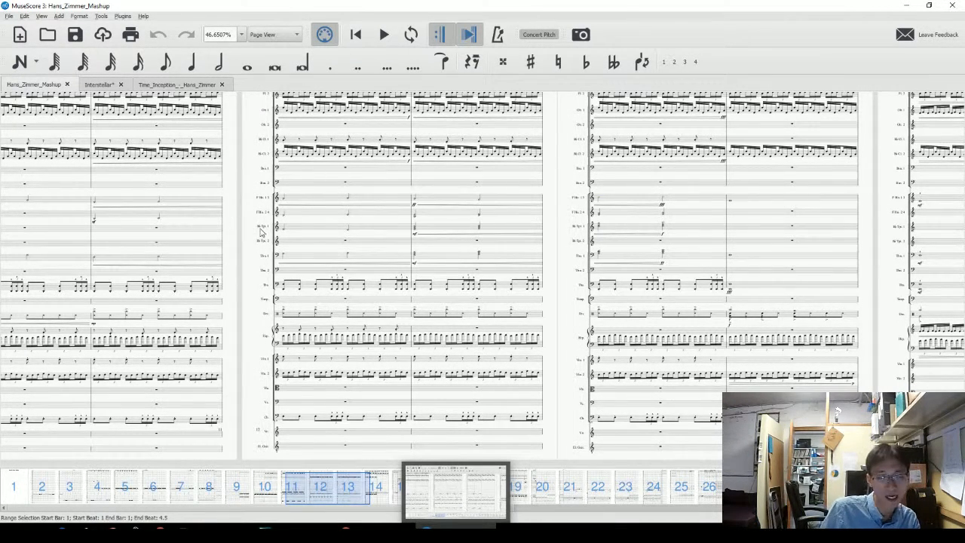